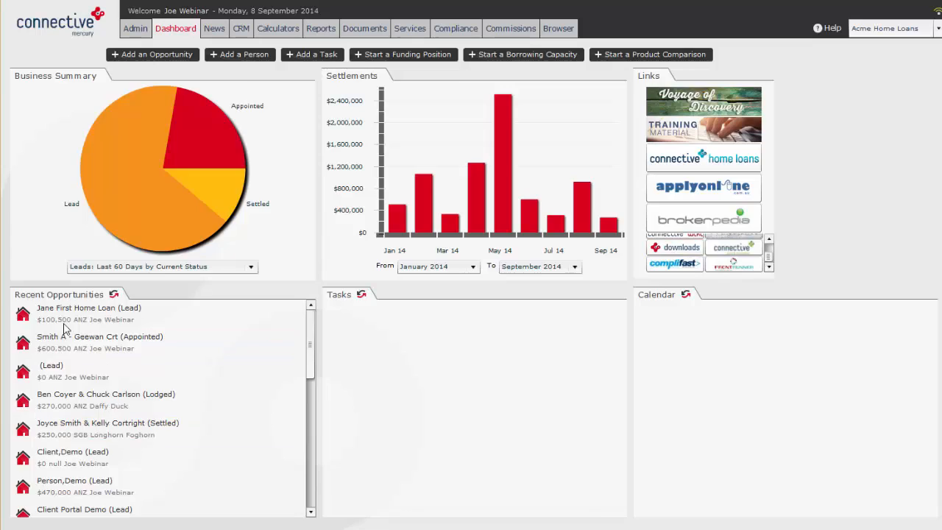
Open the 'Jane First Home Loan (Lead)' opportunity from the Dashboard's Recent Opportunities list.
{"action": "left_click", "coordinate": [88, 308]}
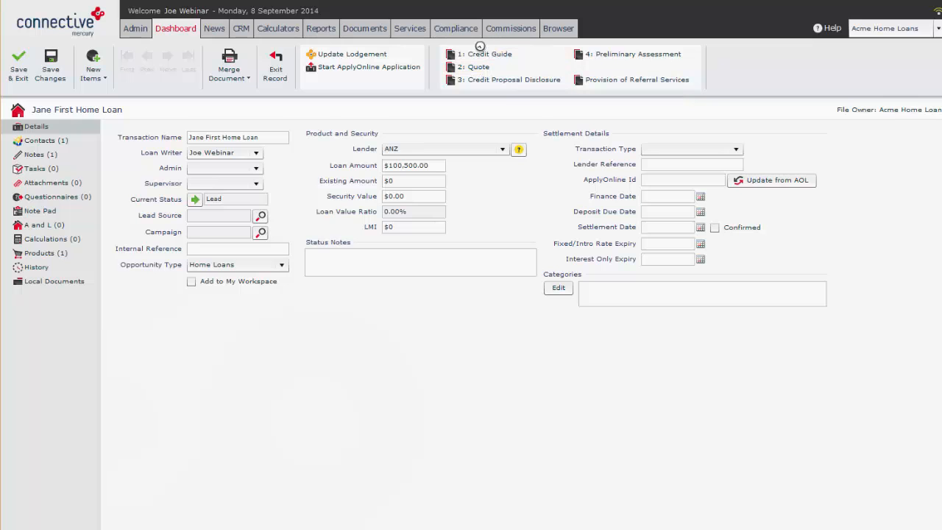
Generate the Credit Guide, edit its business name details in Word, and upload the changes to Mercury.
{"action": "left_click", "coordinate": [489, 53]}
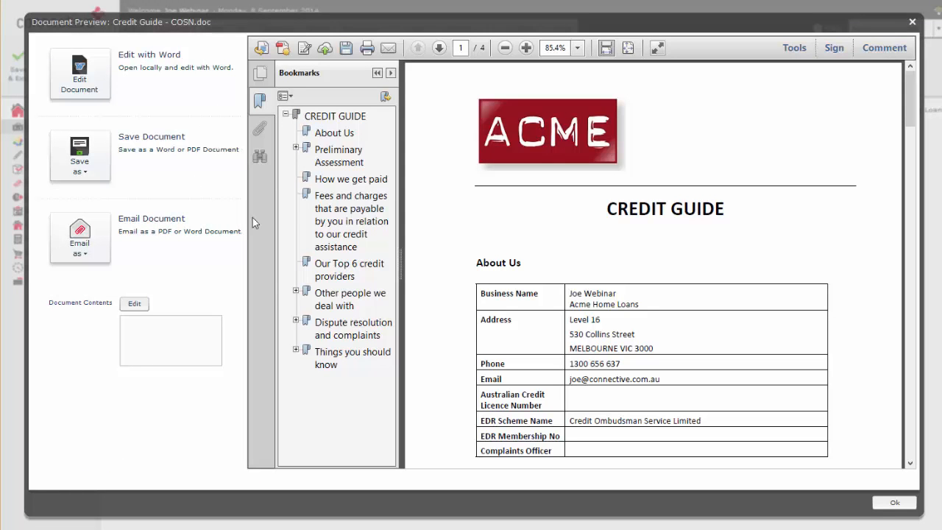
{"action": "mouse_move", "coordinate": [79, 74]}
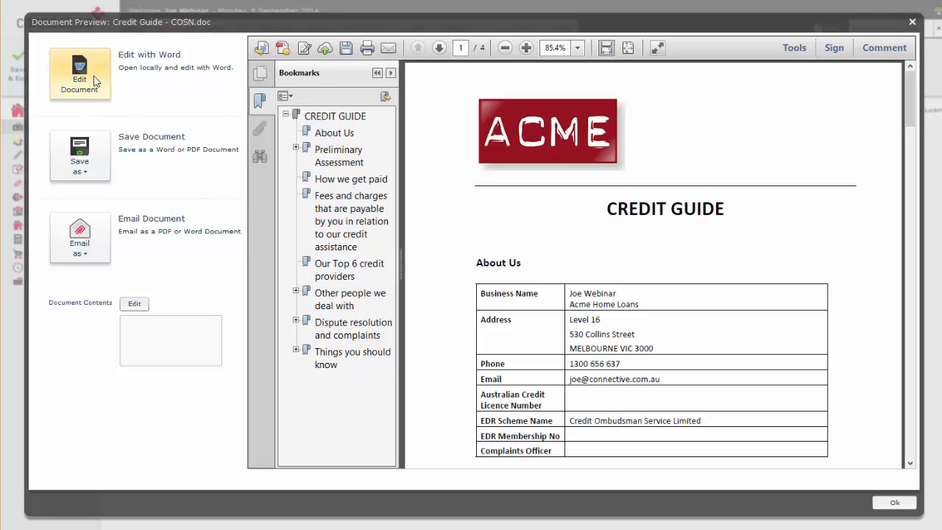
{"action": "left_click", "coordinate": [79, 74]}
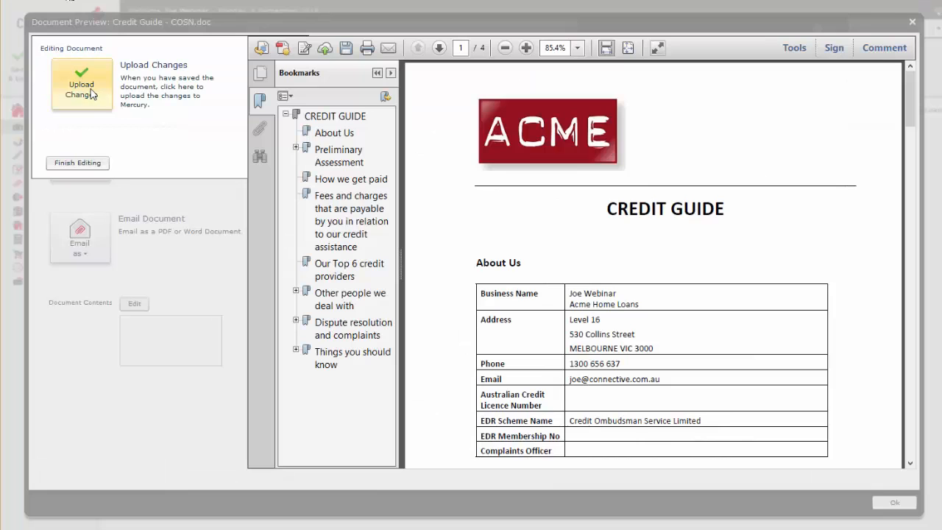
{"action": "left_click", "coordinate": [81, 84]}
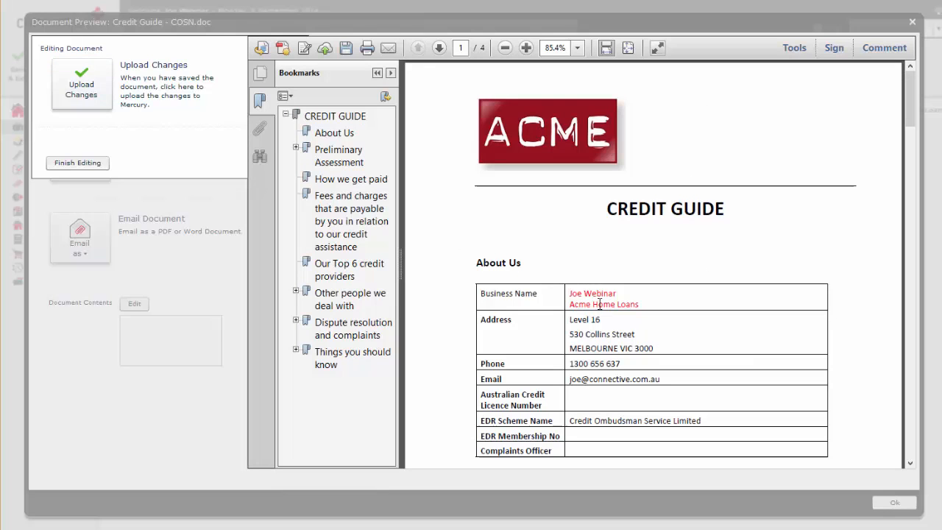
{"action": "mouse_move", "coordinate": [77, 162]}
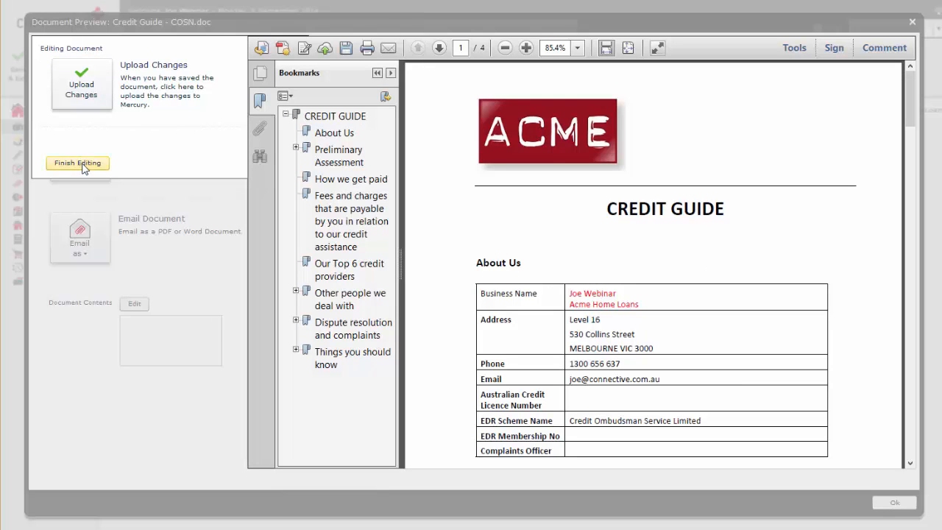
Finish editing so the preview with the red business name closes back to the loan record.
{"action": "left_click", "coordinate": [76, 162]}
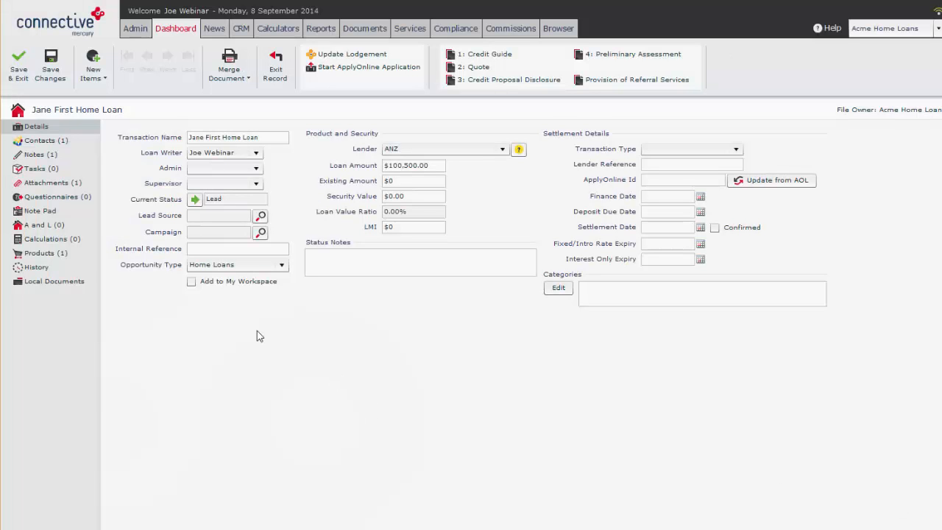
Show the loan's Attachments and select the 'Credit Guide - COSN.doc' row to load its preview.
{"action": "left_click", "coordinate": [45, 183]}
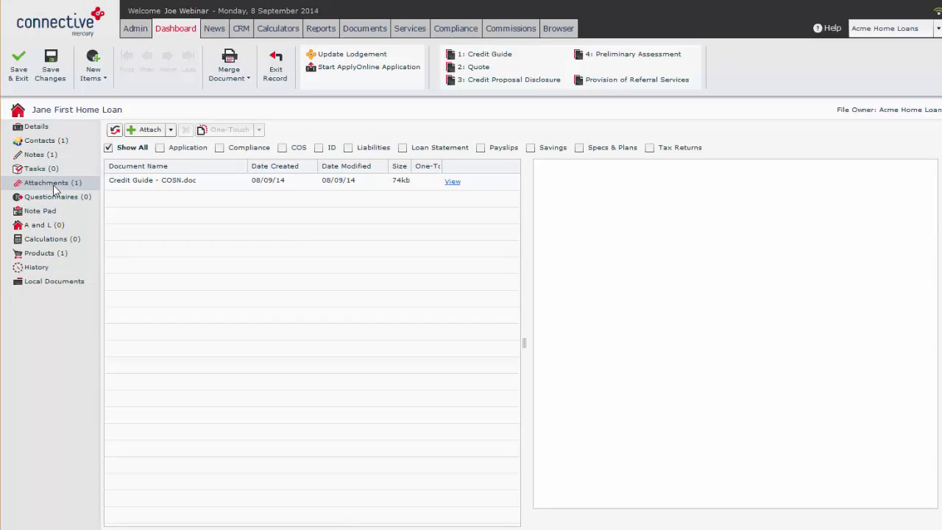
{"action": "left_click", "coordinate": [153, 180]}
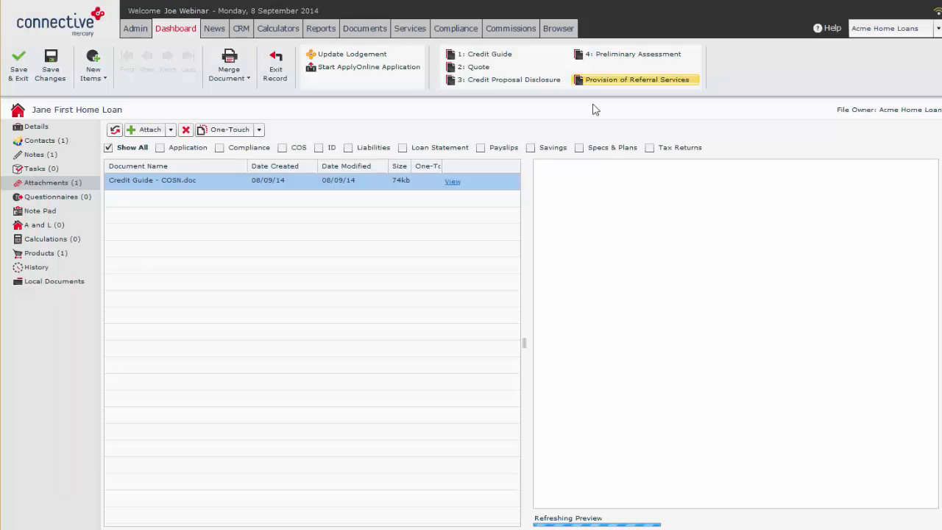
Display the 'Credit Guide - COSN.doc' attachment preview showing the business details in red.
{"action": "left_click", "coordinate": [153, 180]}
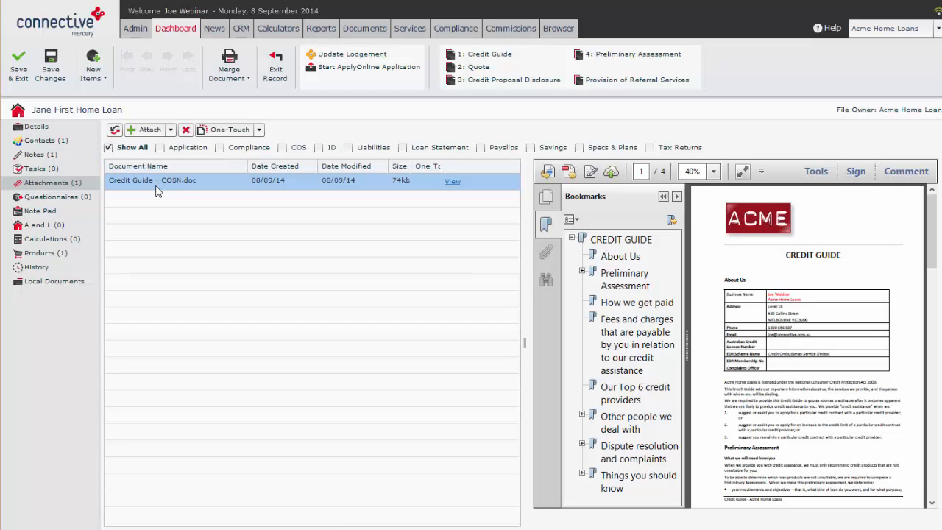
{"action": "mouse_move", "coordinate": [179, 209]}
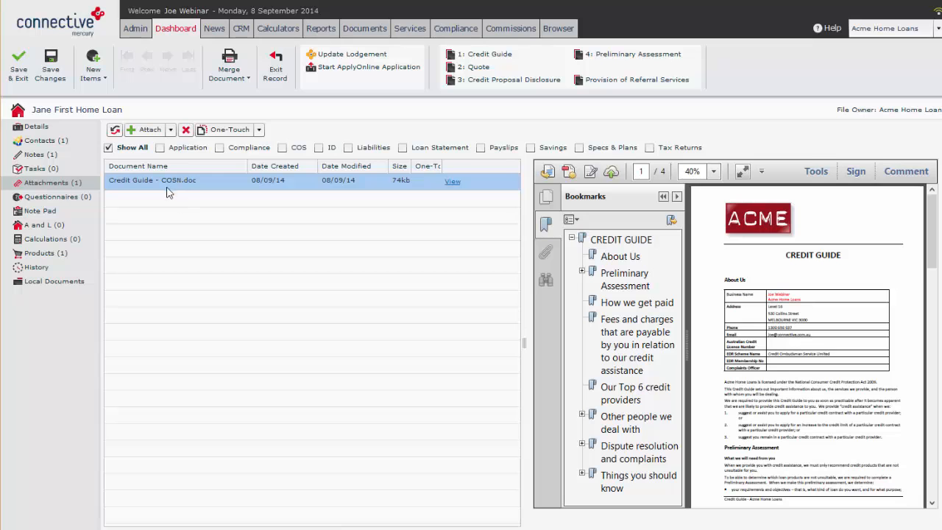
{"action": "mouse_move", "coordinate": [186, 227]}
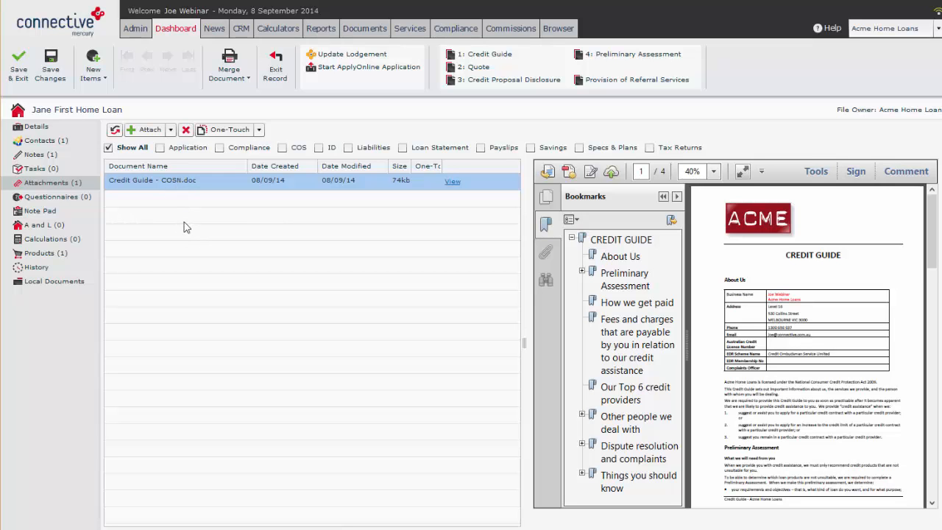